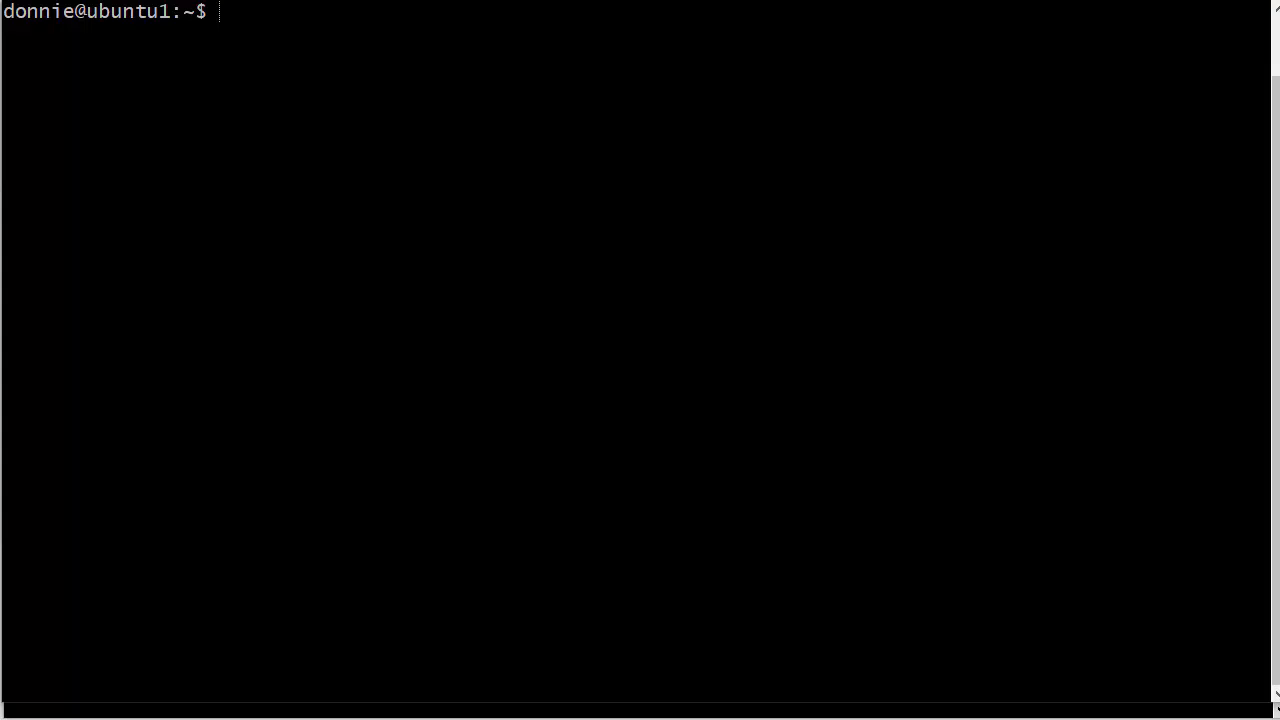
- Run uptime and highlight the 12-day uptime and the zero load averages in its output
{"action": "type", "text": "uptime"}
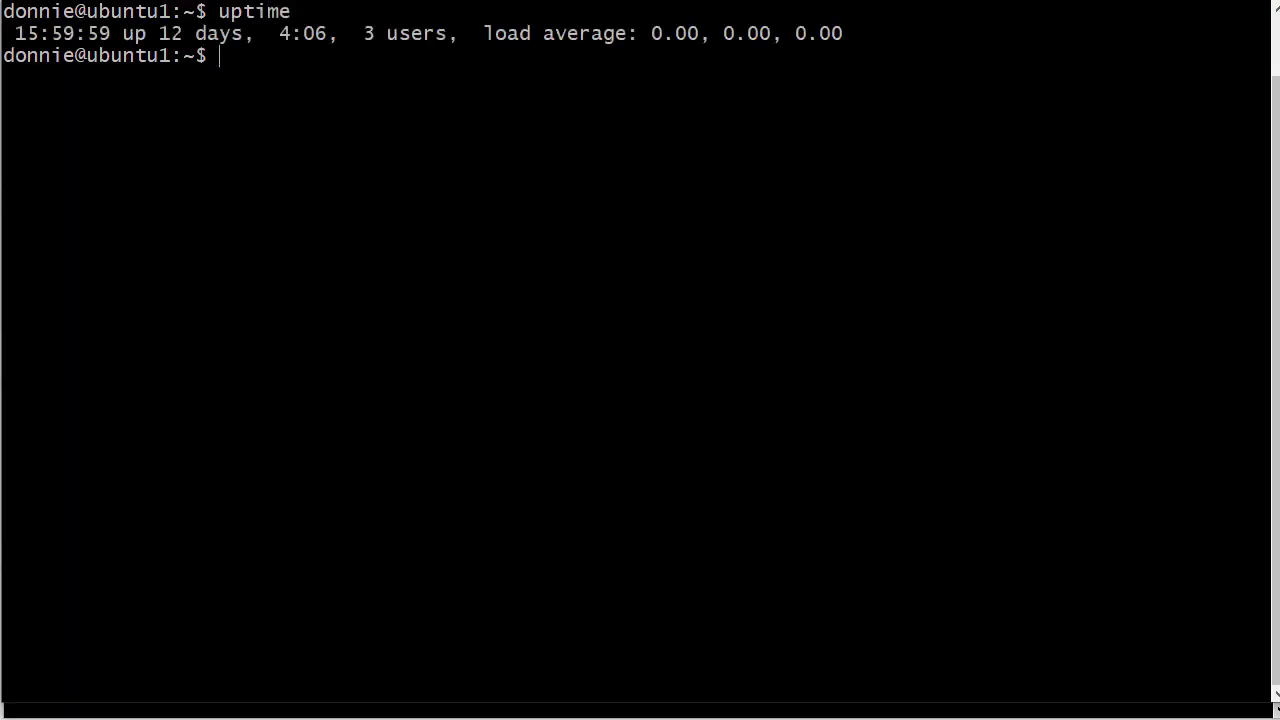
{"action": "left_click_drag", "start_coordinate": [118, 32], "coordinate": [290, 32]}
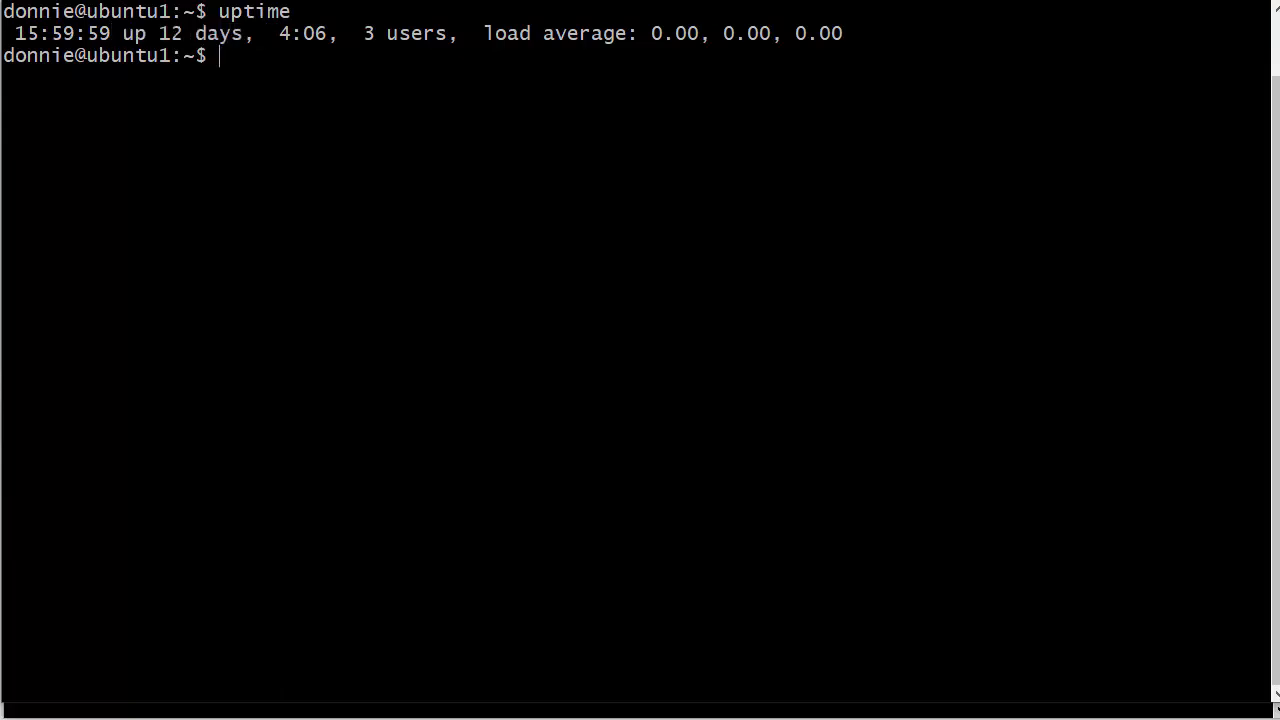
{"action": "left_click_drag", "start_coordinate": [476, 32], "coordinate": [842, 32]}
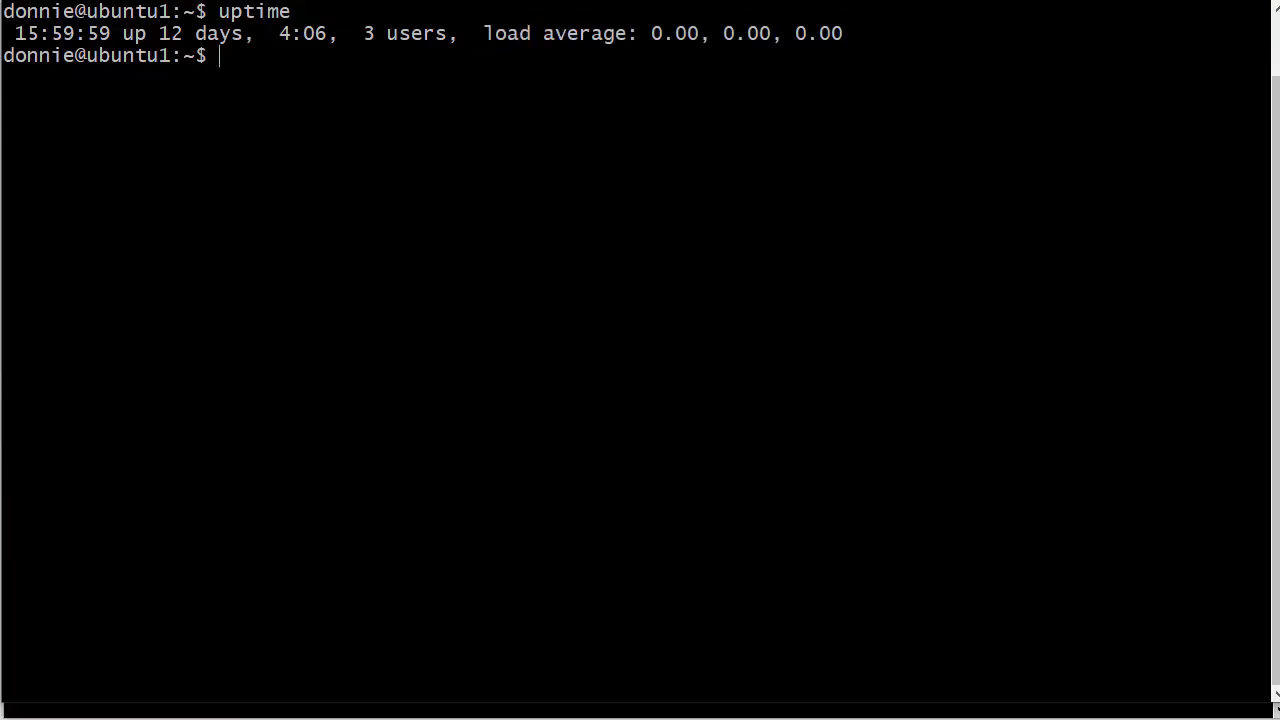
{"action": "double_click", "coordinate": [672, 32]}
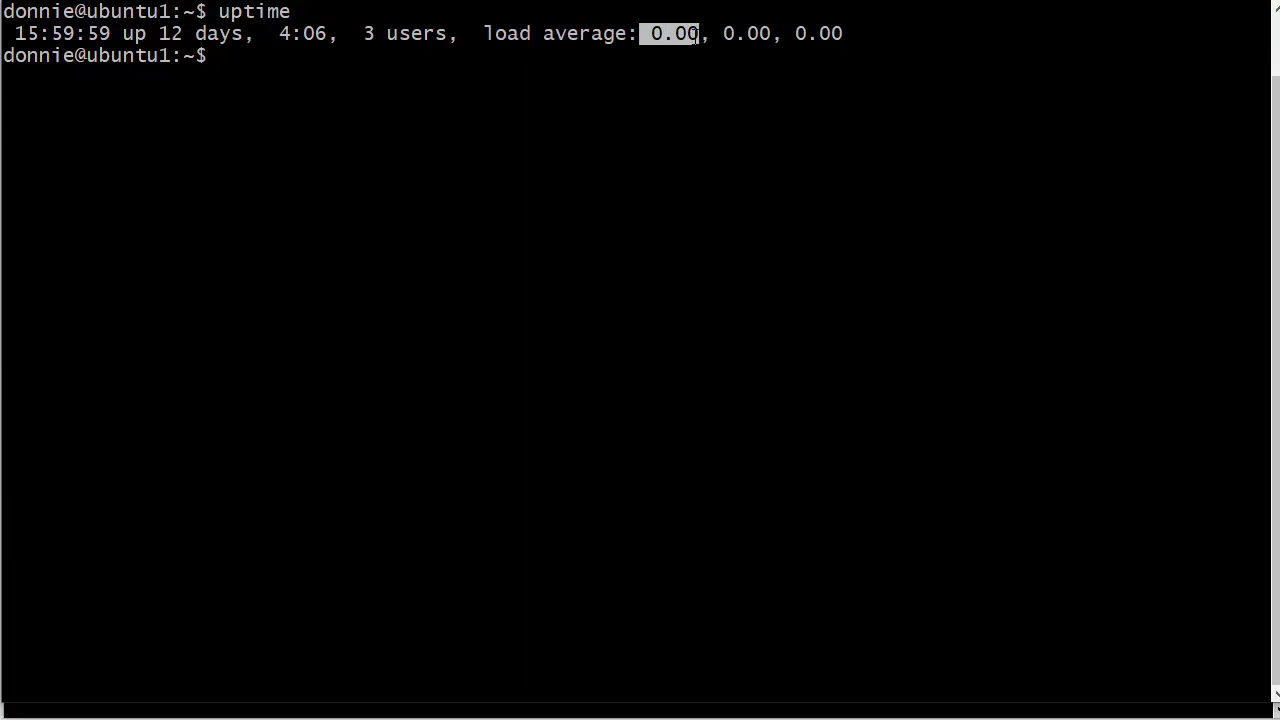
{"action": "mouse_move", "coordinate": [696, 36]}
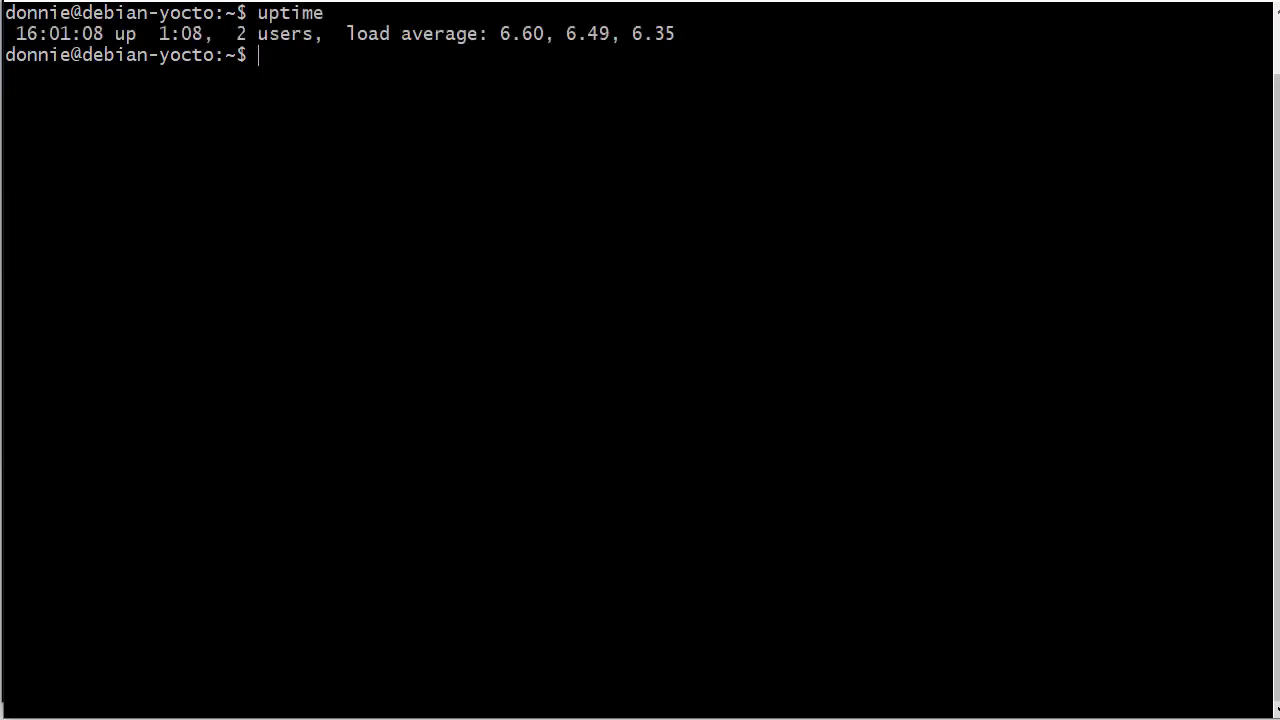
- Switch to the debian-yocto terminal showing uptime with load averages 6.60, 6.49, 6.35
{"action": "double_click", "coordinate": [588, 32]}
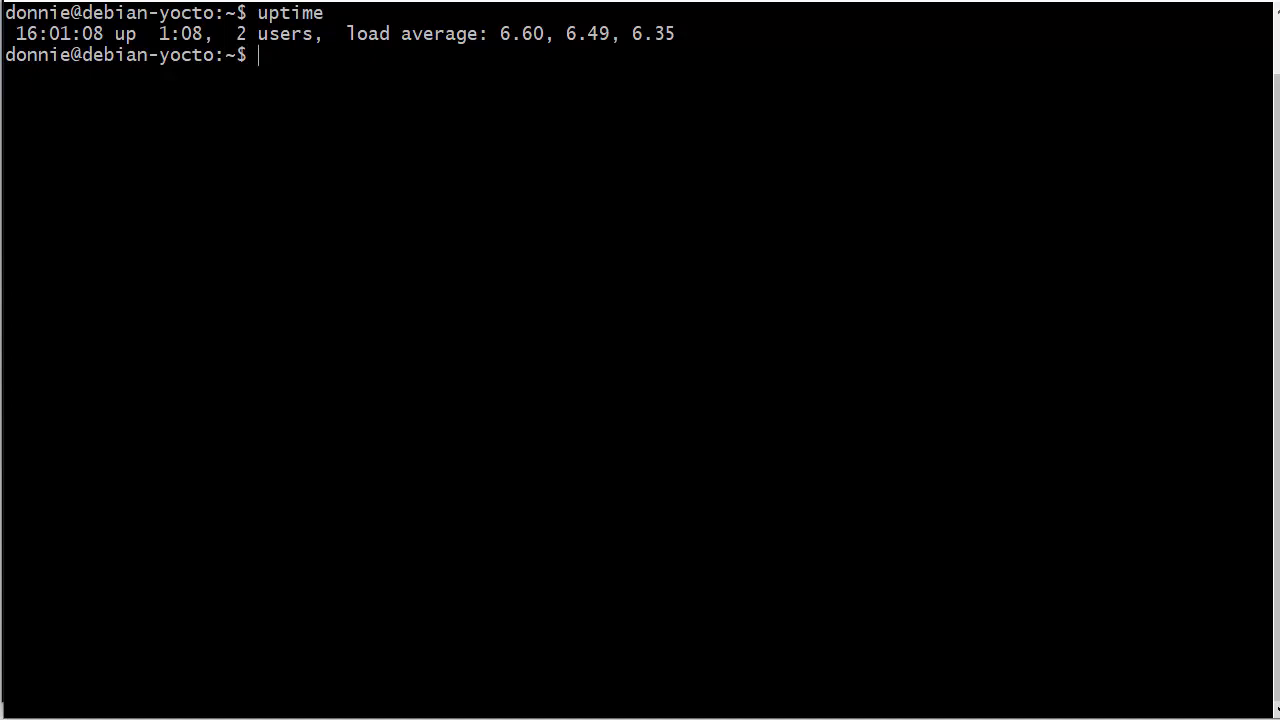
{"action": "double_click", "coordinate": [518, 32]}
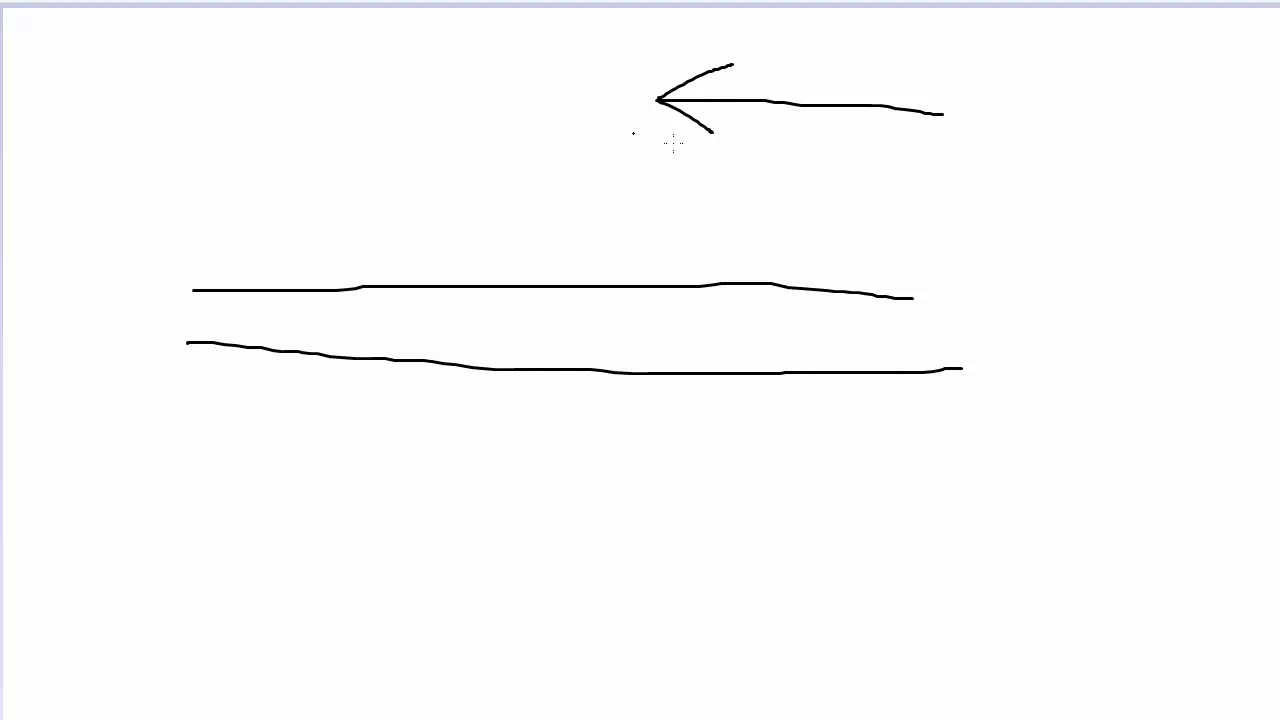
{"action": "mouse_move", "coordinate": [420, 210]}
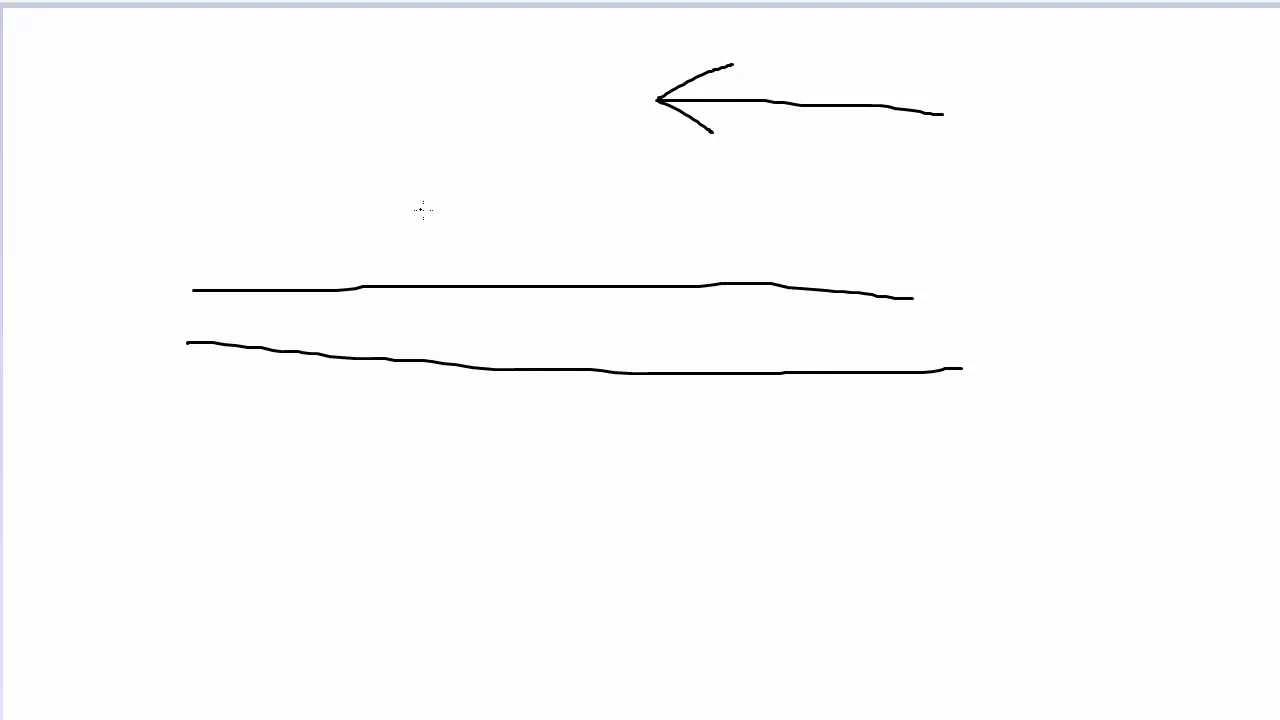
- Draw two angled supports above the bridge, one on the left and one on the right
{"action": "left_click_drag", "start_coordinate": [426, 216], "coordinate": [472, 288]}
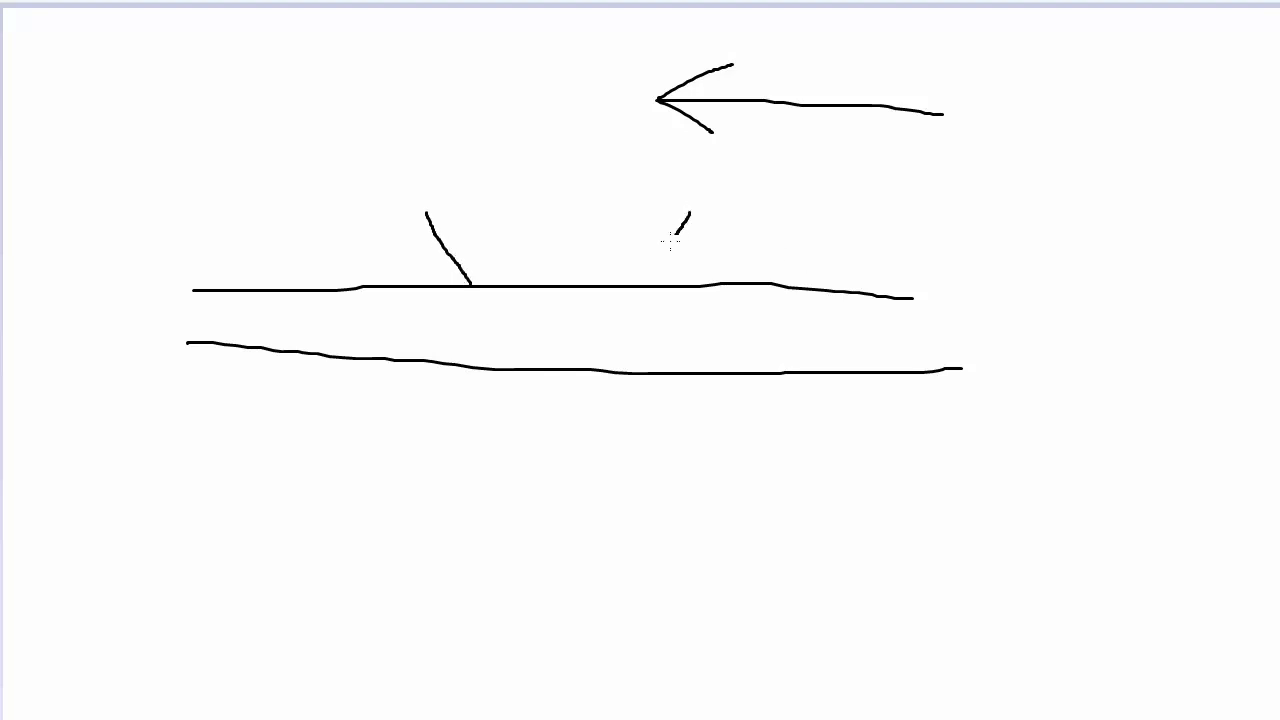
{"action": "left_click_drag", "start_coordinate": [684, 216], "coordinate": [624, 284]}
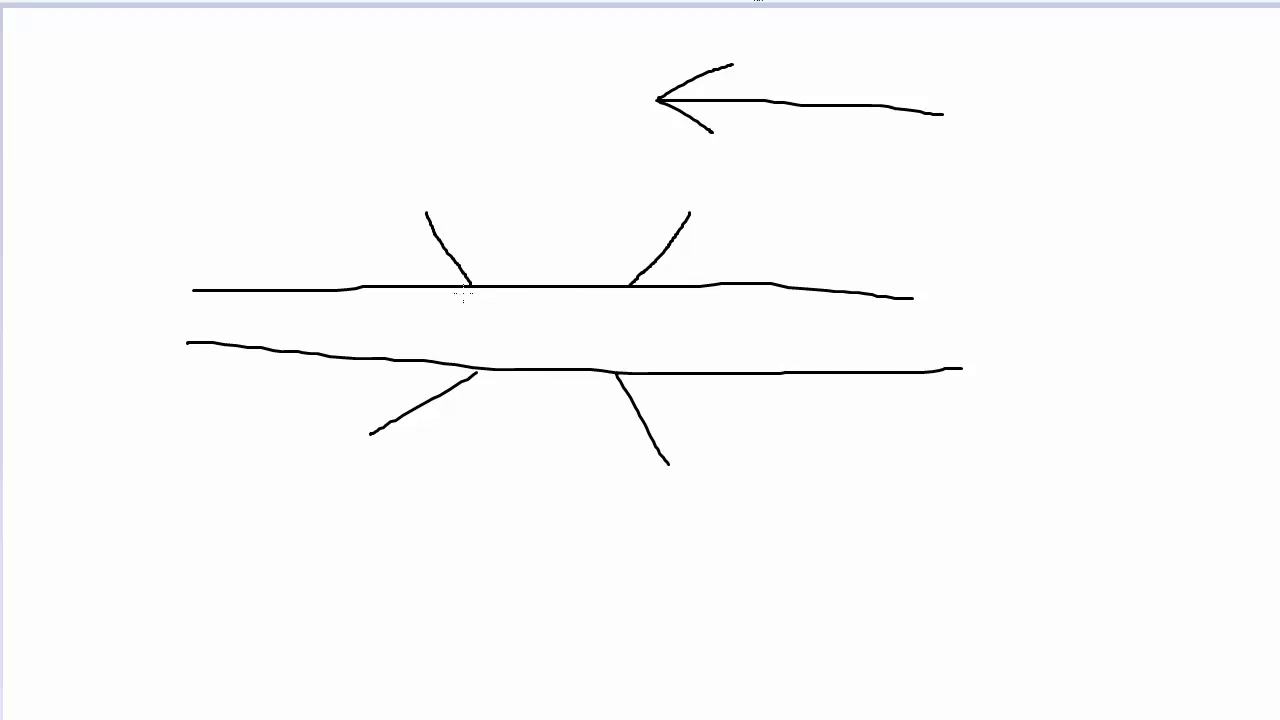
- Draw a grey box on the bridge deck between the two lines
{"action": "left_click_drag", "start_coordinate": [460, 292], "coordinate": [588, 356]}
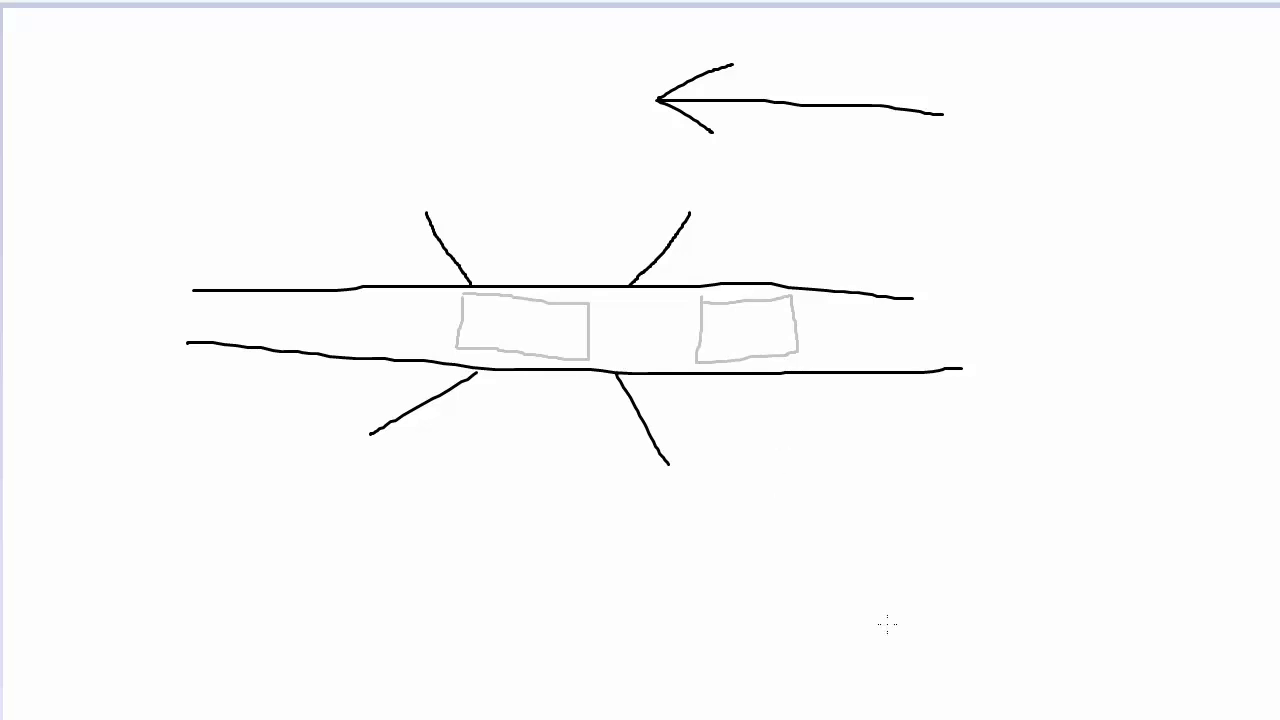
{"action": "mouse_move", "coordinate": [1092, 364]}
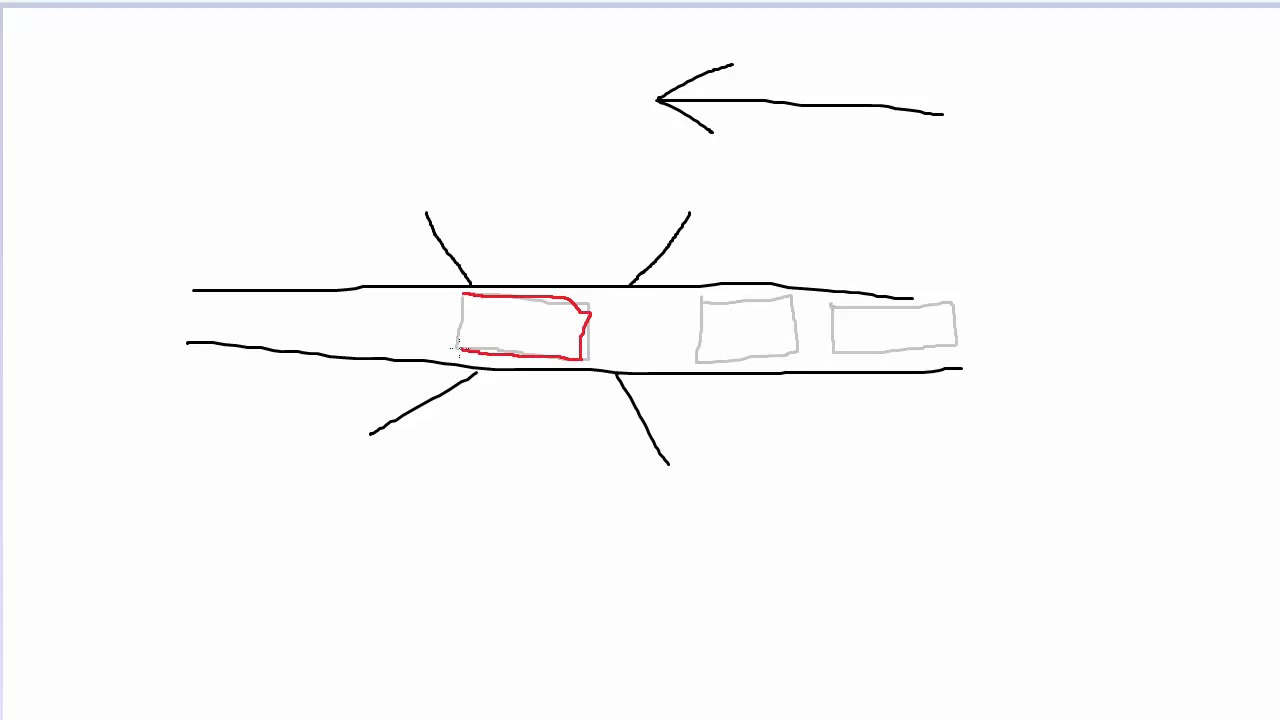
- Draw a red X over the rightmost grey box on the bridge
{"action": "left_click_drag", "start_coordinate": [830, 290], "coordinate": [956, 360]}
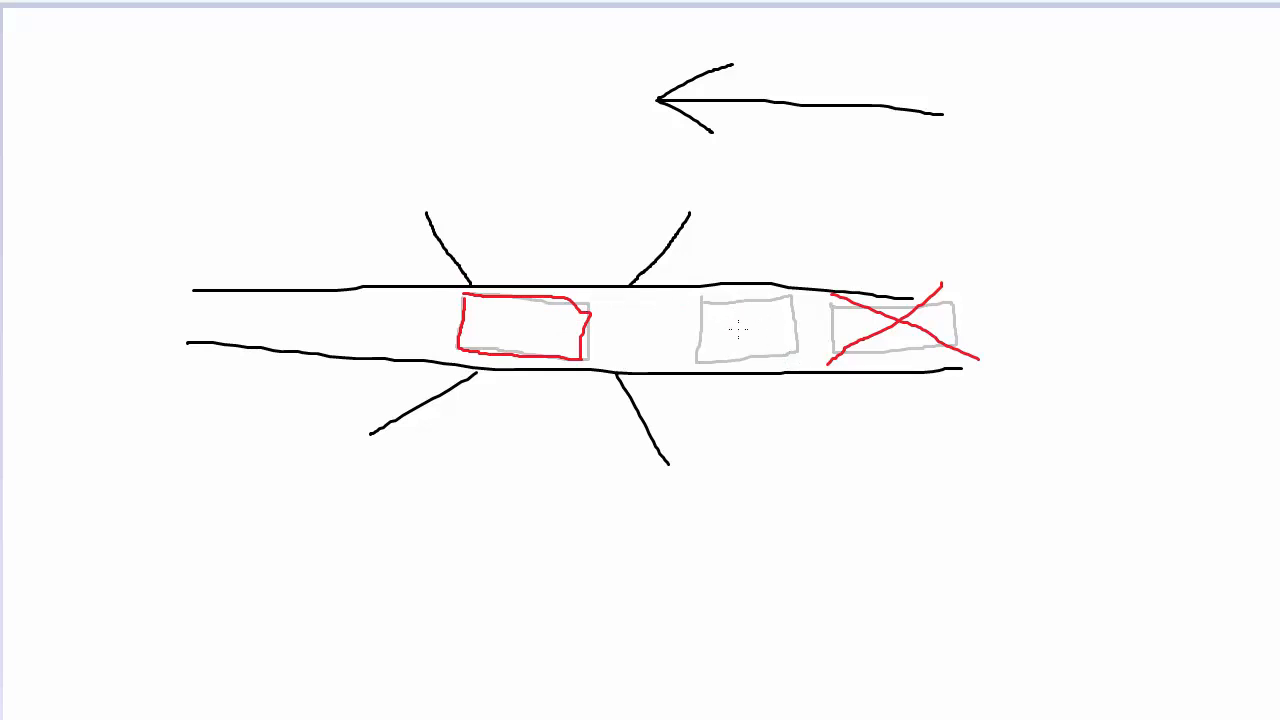
{"action": "mouse_move", "coordinate": [796, 404]}
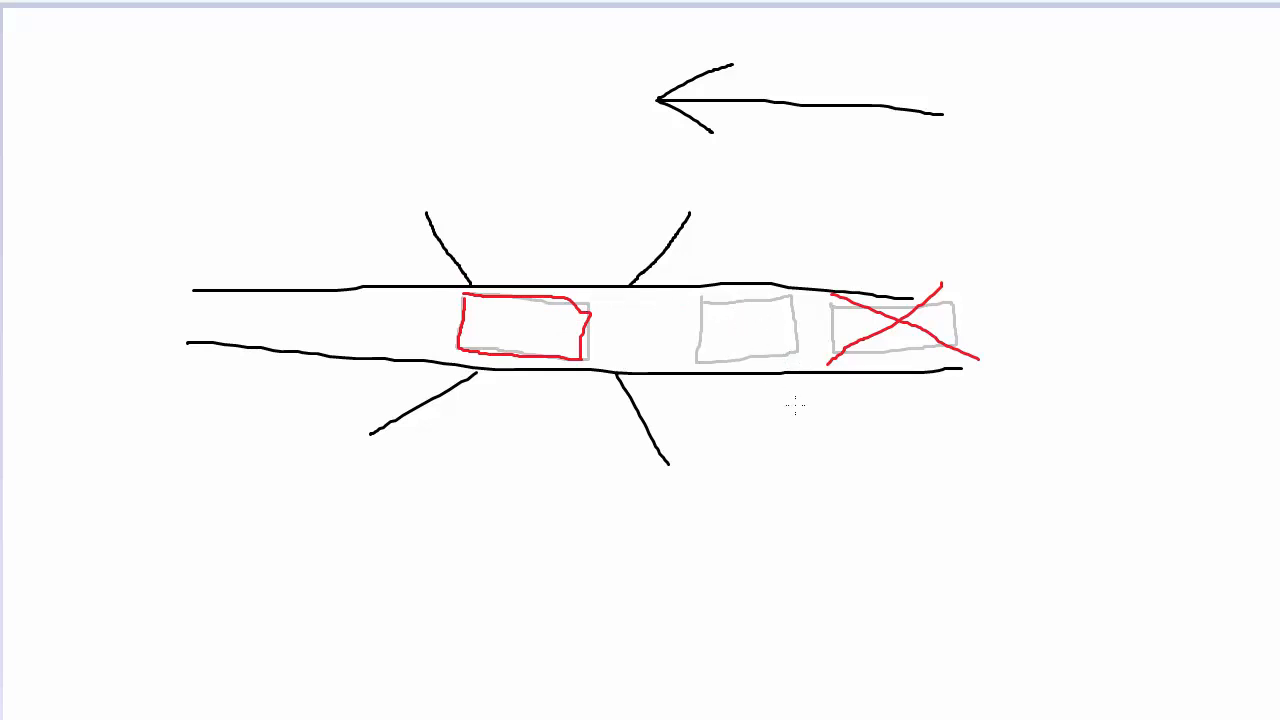
{"action": "mouse_move", "coordinate": [816, 236]}
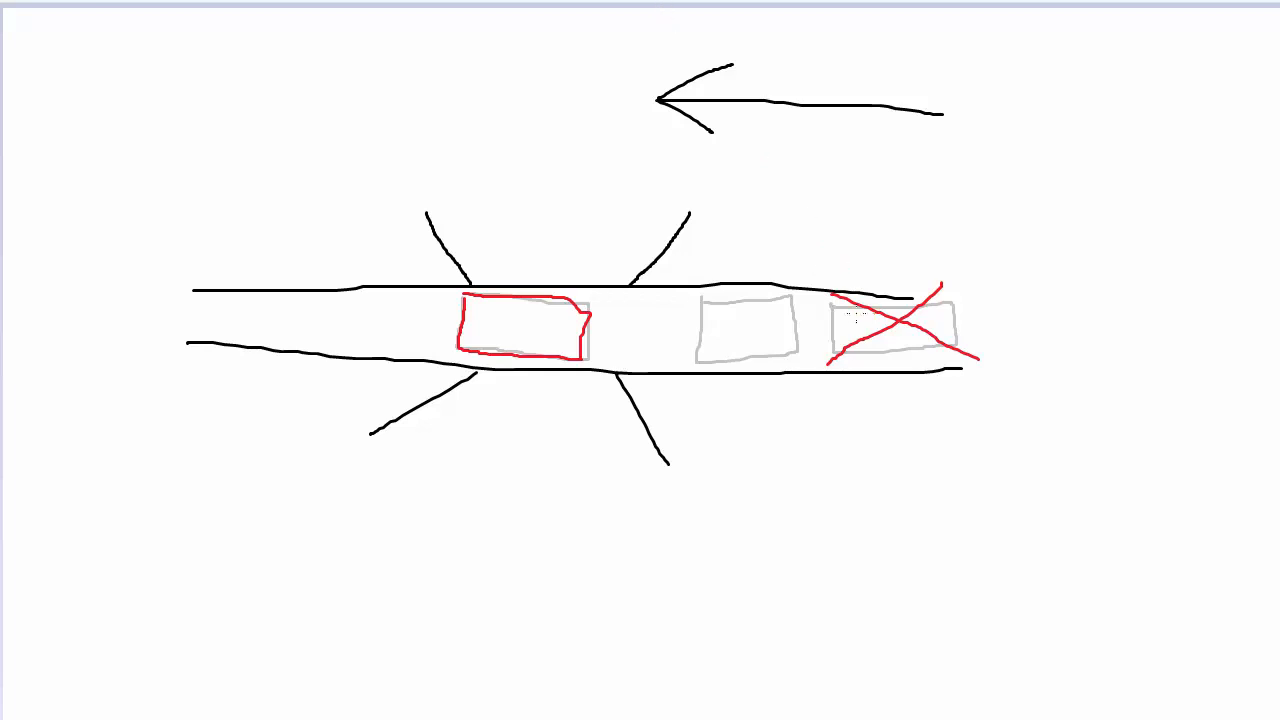
- Outline the crossed-out box in orange, then sketch green waves above the bridge marked with a 3
{"action": "left_click_drag", "start_coordinate": [834, 300], "coordinate": [834, 358]}
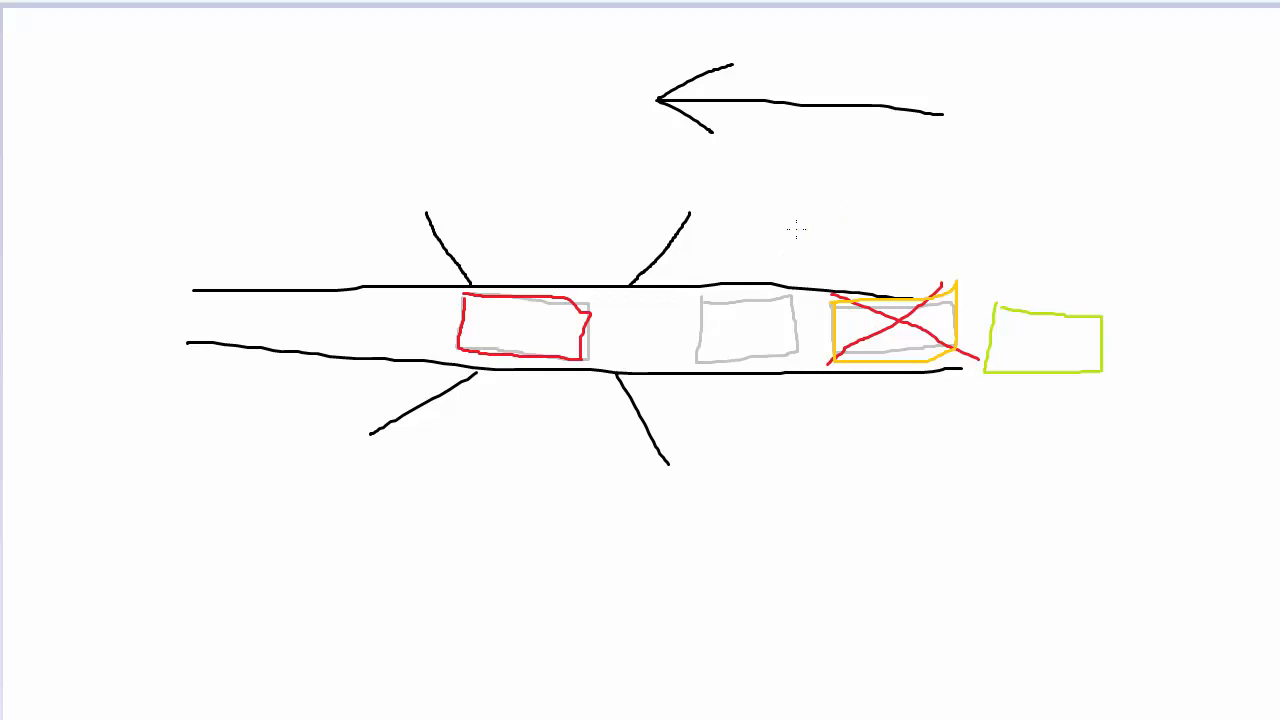
{"action": "left_click_drag", "start_coordinate": [738, 260], "coordinate": [820, 256]}
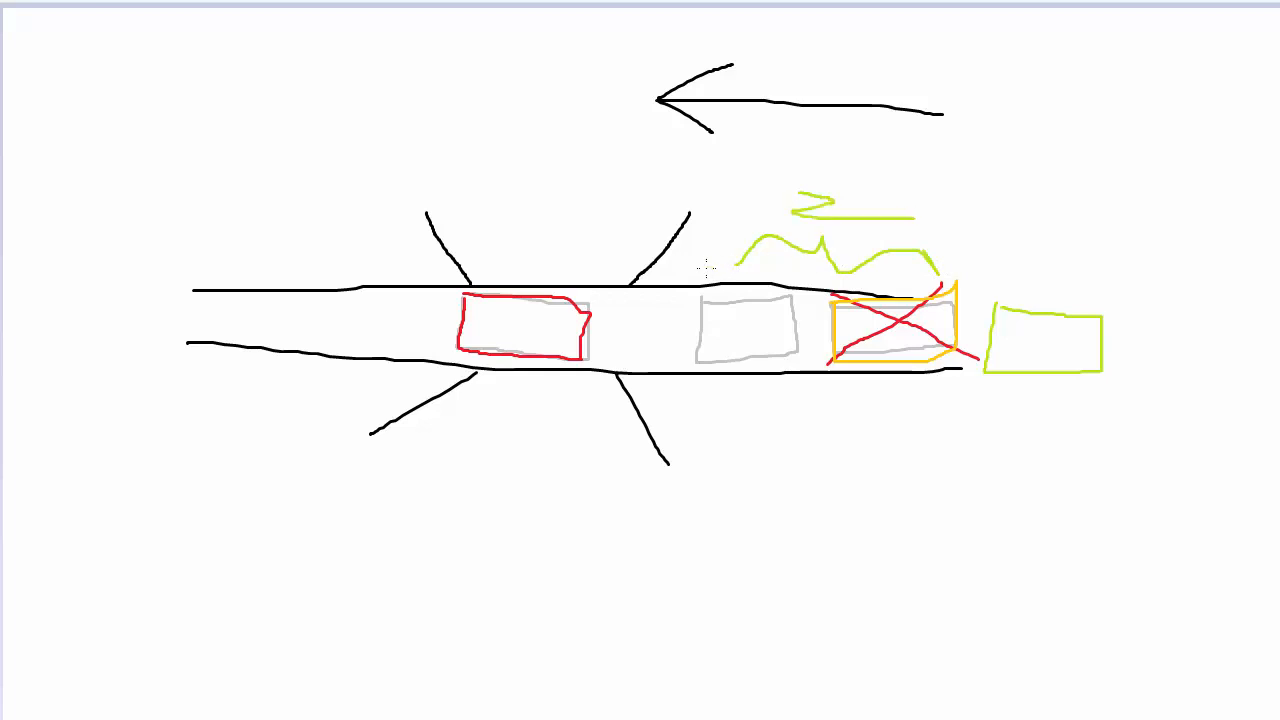
{"action": "left_click_drag", "start_coordinate": [704, 264], "coordinate": [916, 176]}
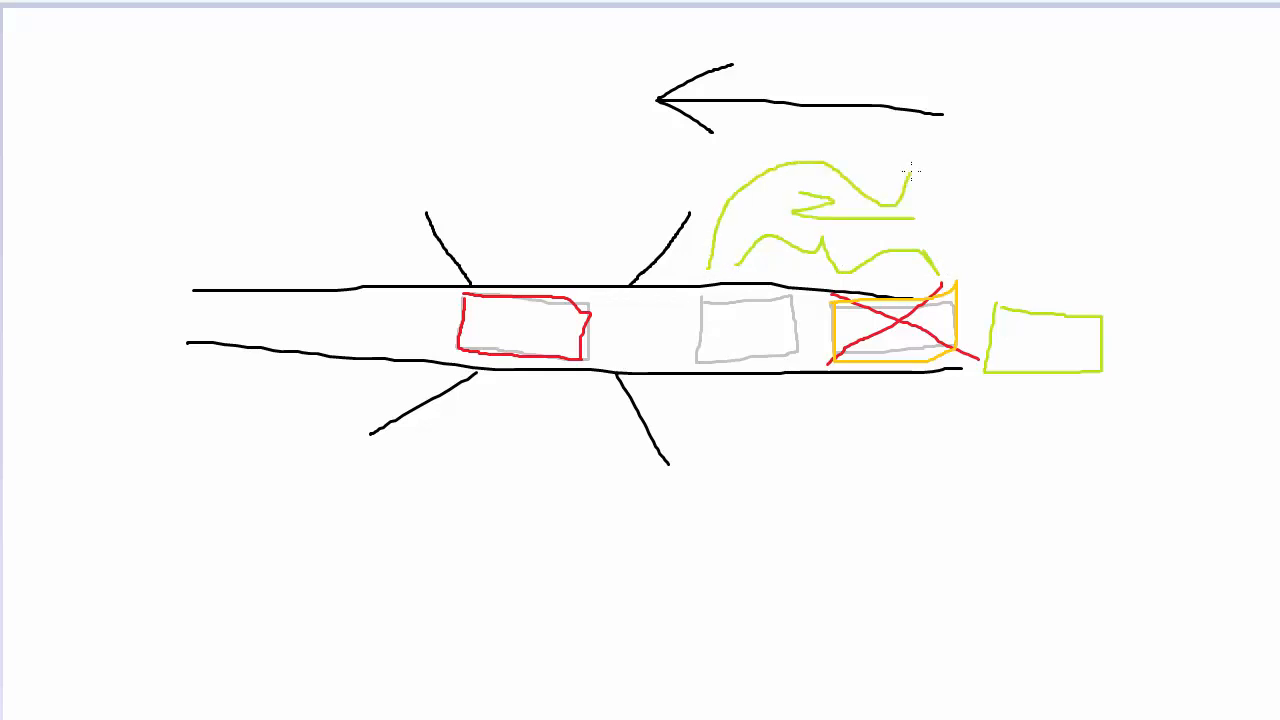
{"action": "left_click_drag", "start_coordinate": [910, 176], "coordinate": [1120, 300]}
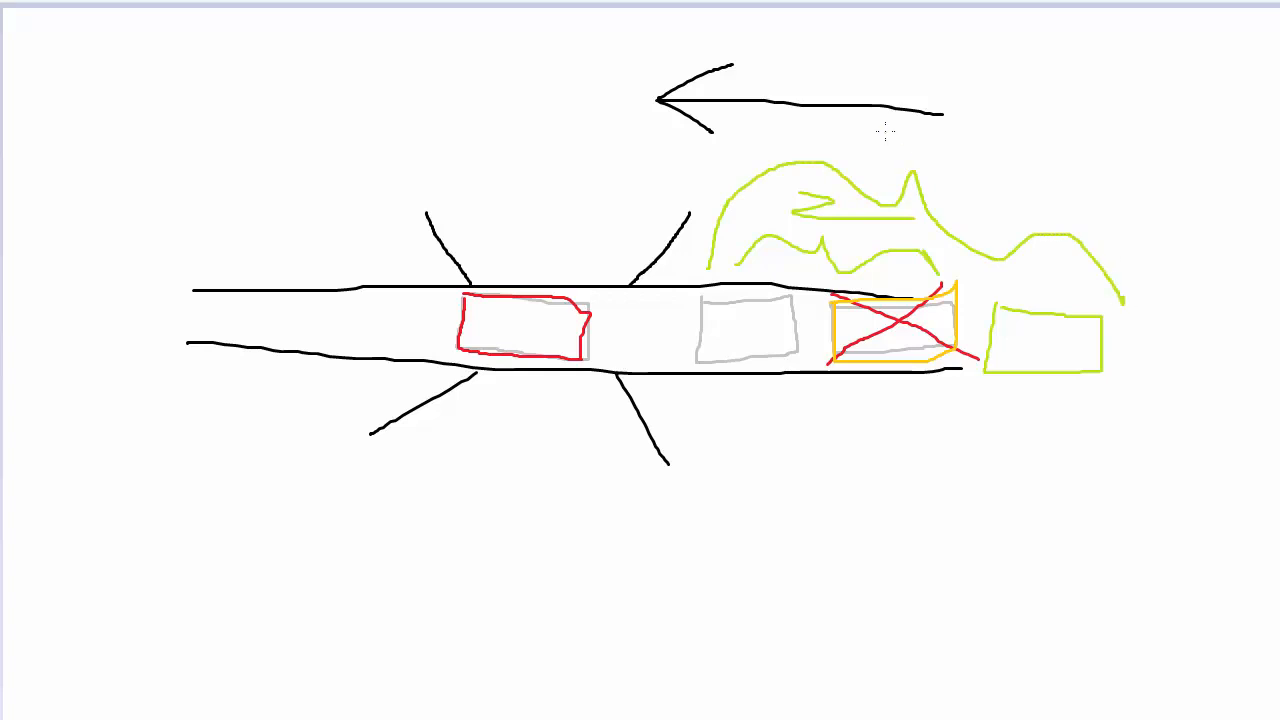
{"action": "left_click_drag", "start_coordinate": [884, 130], "coordinate": [904, 164]}
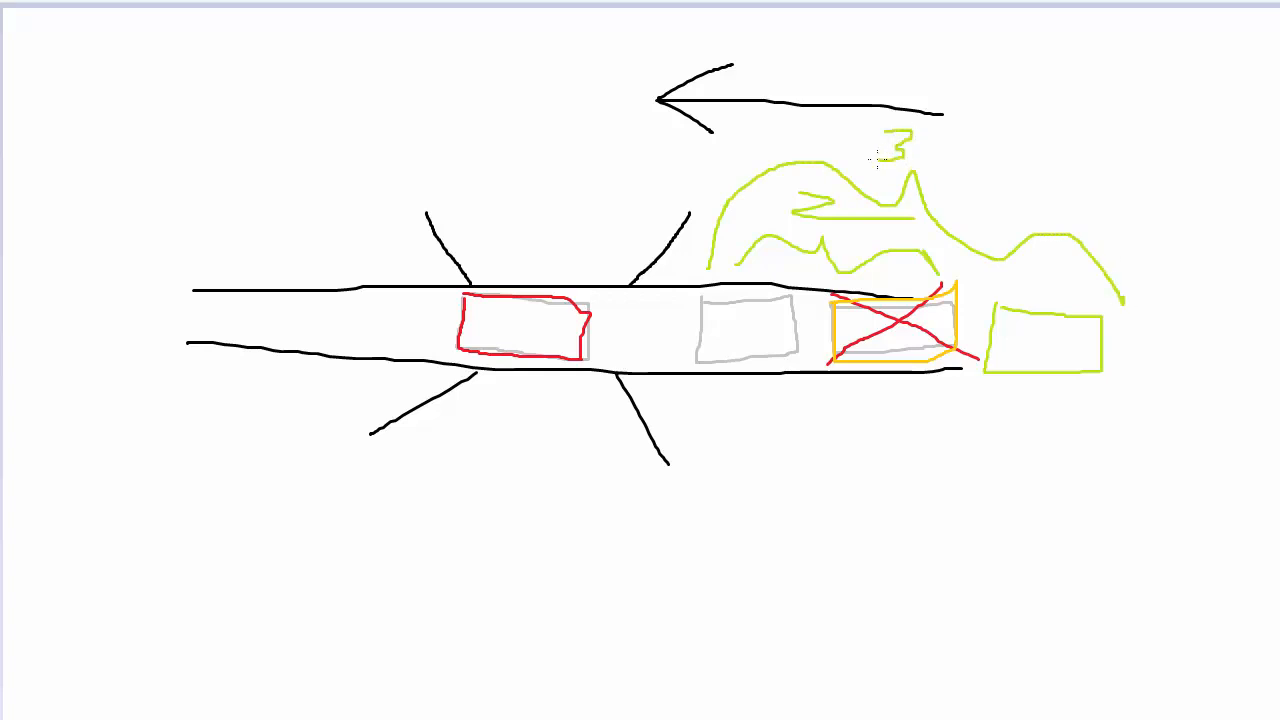
{"action": "mouse_move", "coordinate": [992, 476]}
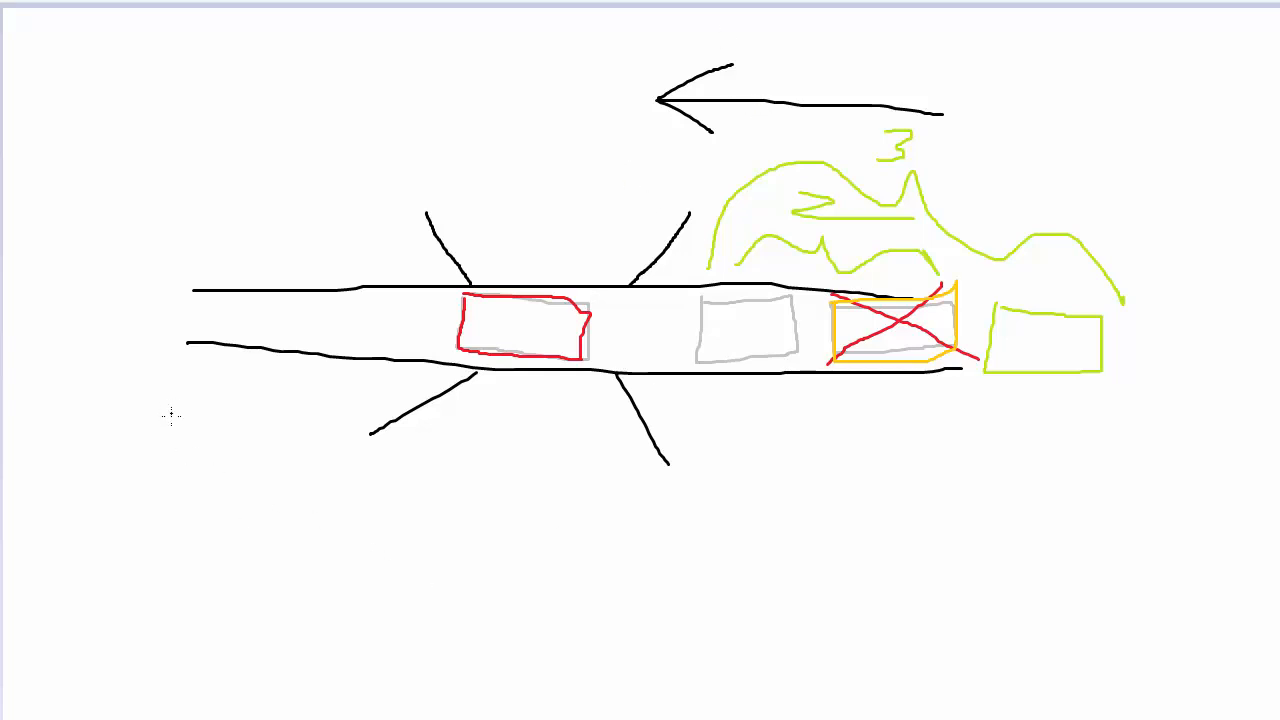
- Draw a second bridge below the first, then switch to the sample uptime line with loads 0.09, 0.02, 0.01
{"action": "left_click_drag", "start_coordinate": [176, 414], "coordinate": [1096, 464]}
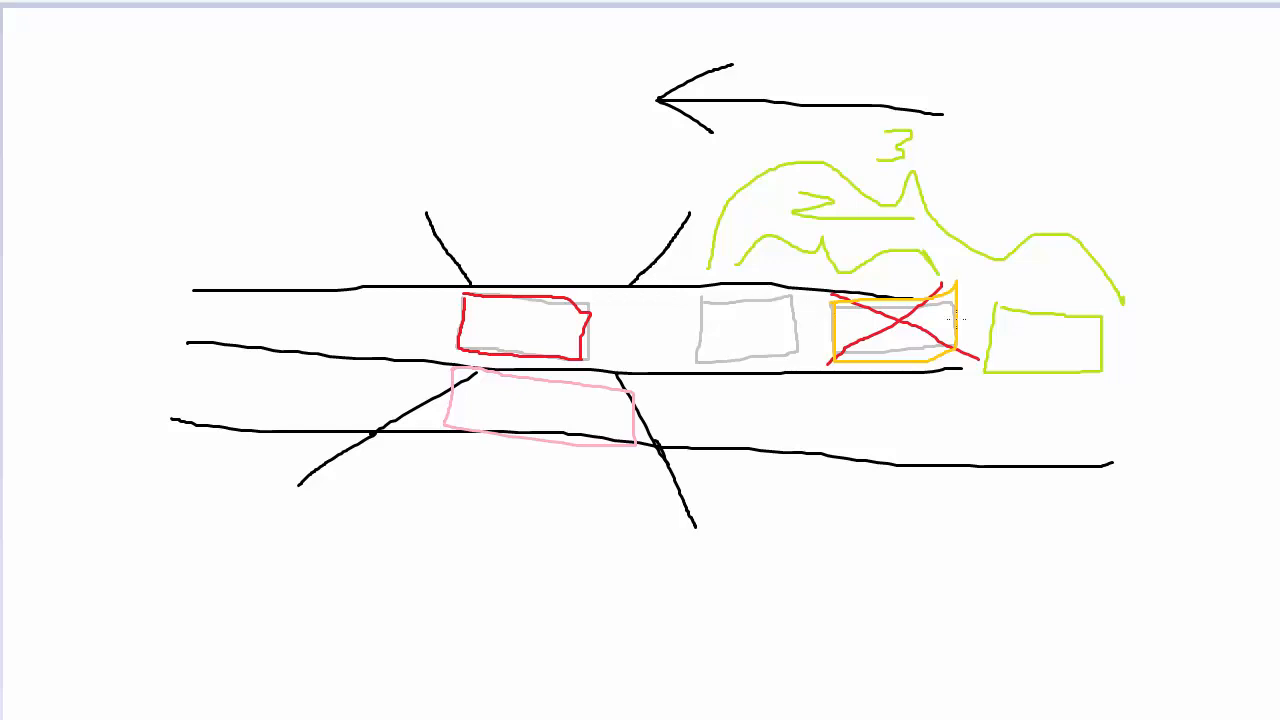
{"action": "mouse_move", "coordinate": [716, 364]}
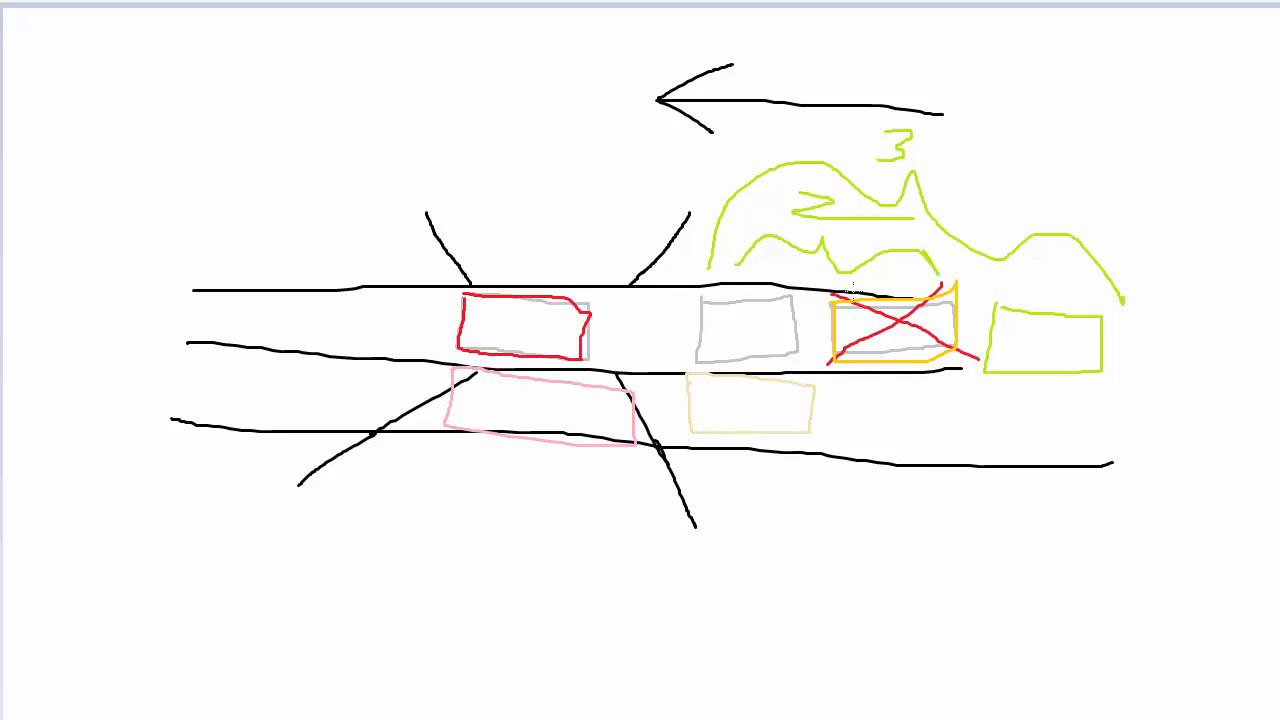
{"action": "left_click_drag", "start_coordinate": [820, 276], "coordinate": [1130, 356]}
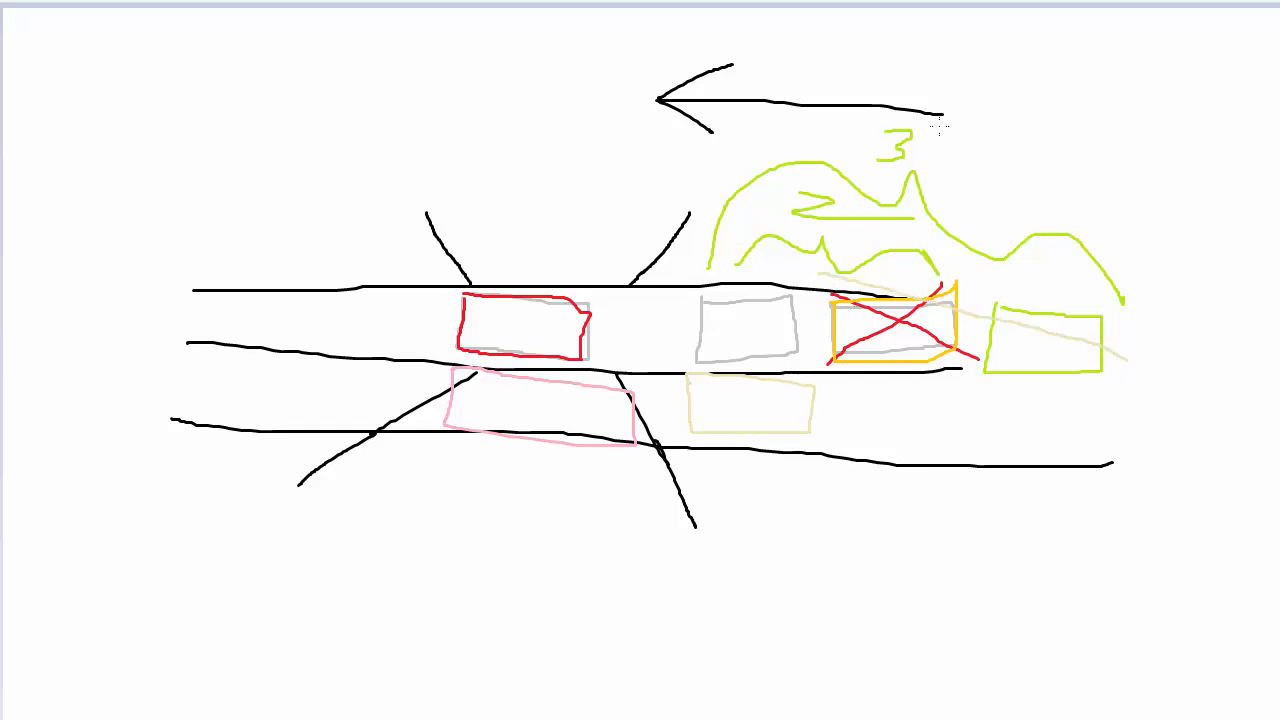
{"action": "left_click_drag", "start_coordinate": [840, 258], "coordinate": [1080, 378]}
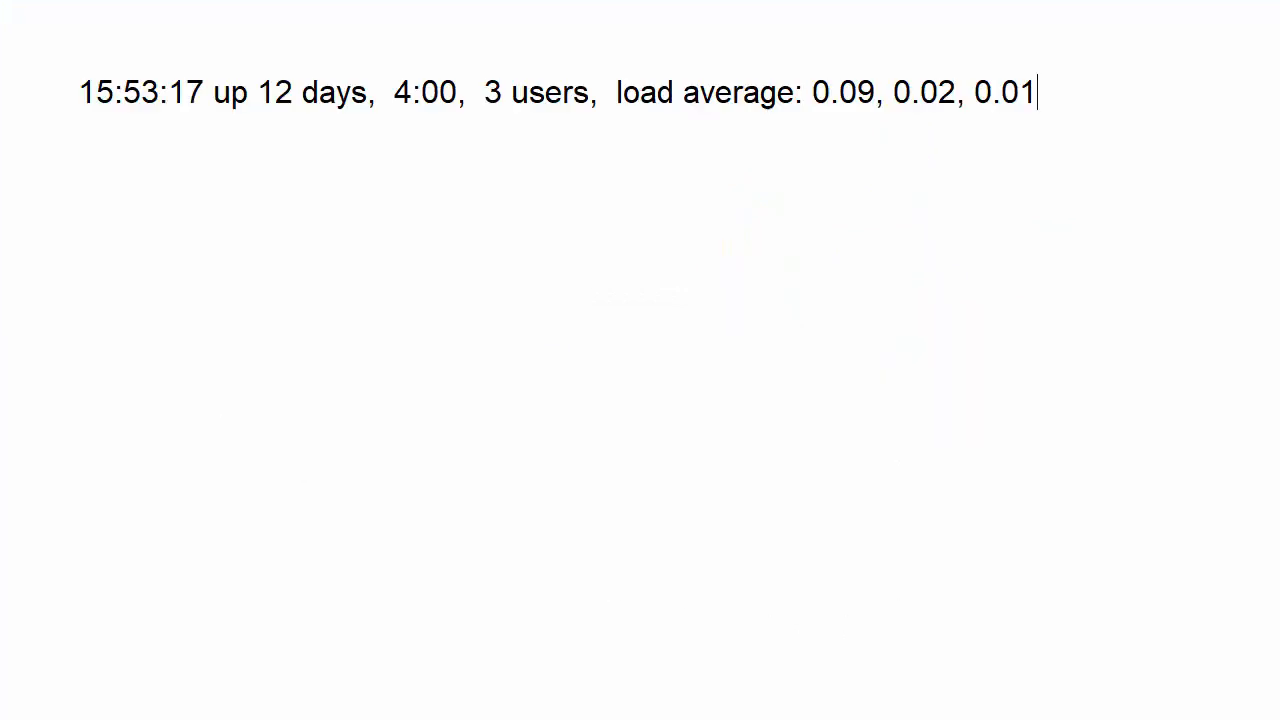
- Select the leading zero of the one-minute load average 0.09 for editing
{"action": "double_click", "coordinate": [820, 92]}
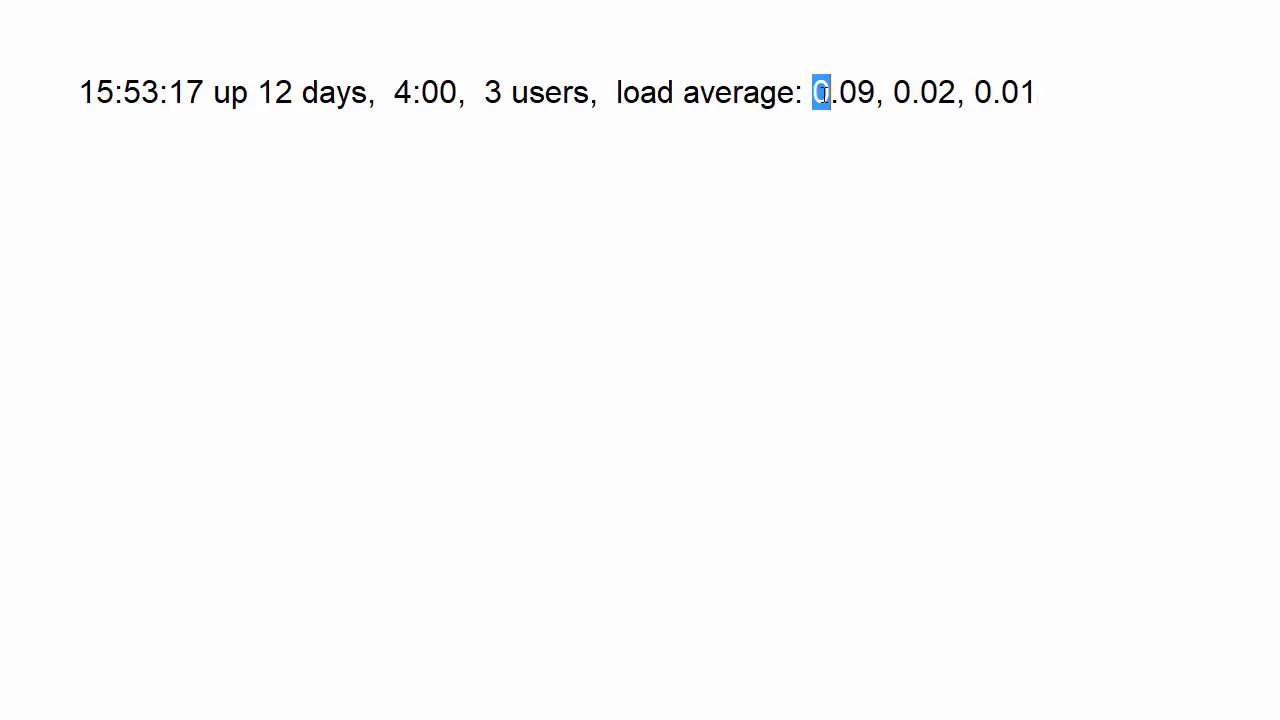
{"action": "mouse_move", "coordinate": [966, 368]}
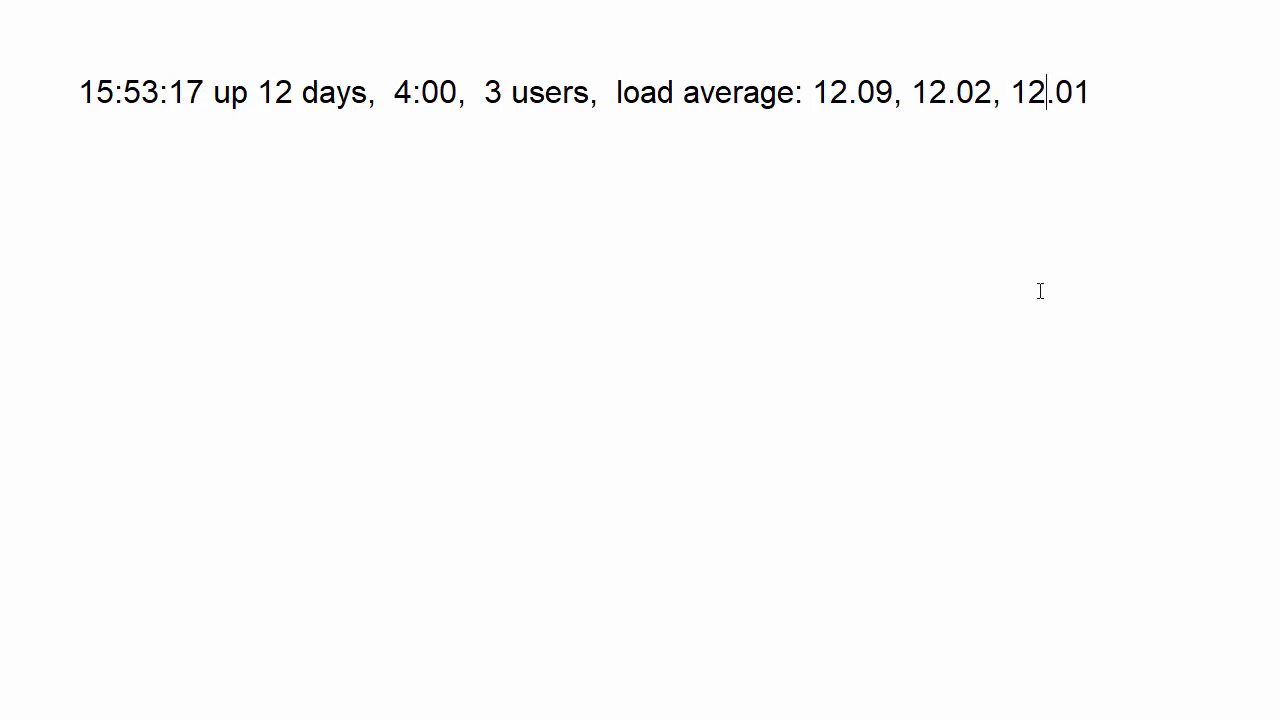
{"action": "mouse_move", "coordinate": [1052, 390]}
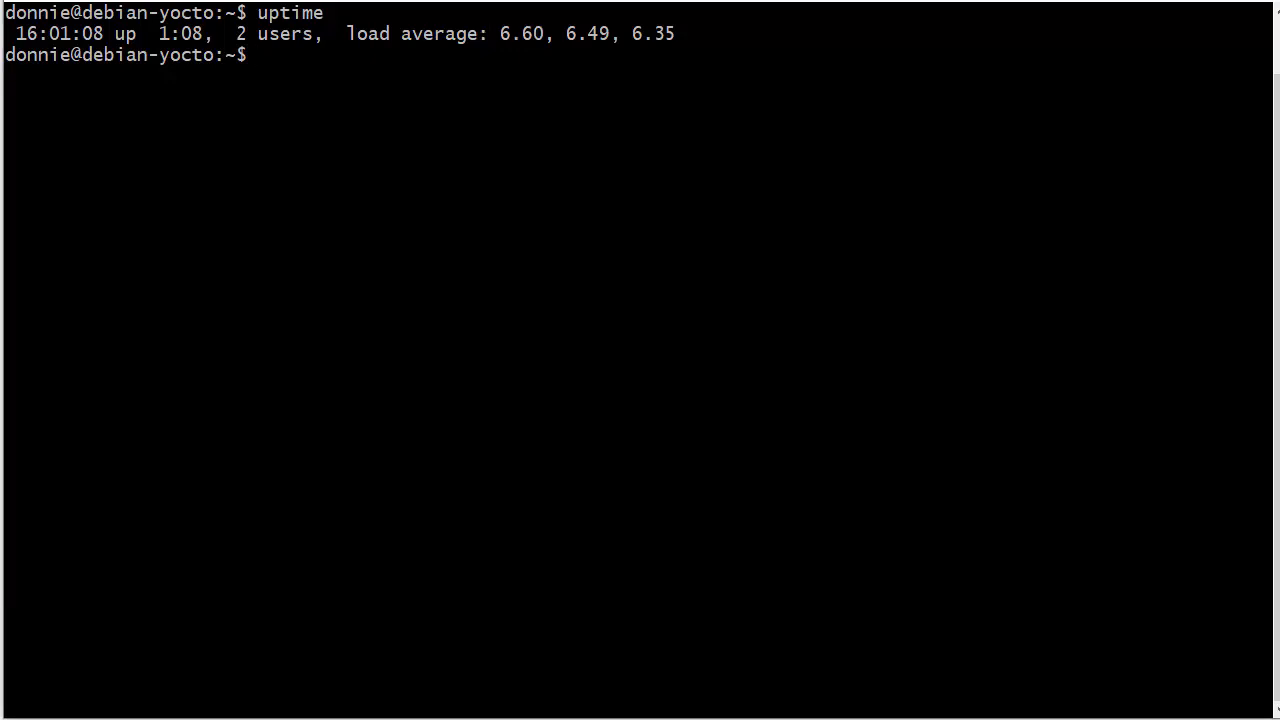
- Bring back the edited uptime line showing load averages 12.09, 12.02, 12.01
{"action": "double_click", "coordinate": [518, 32]}
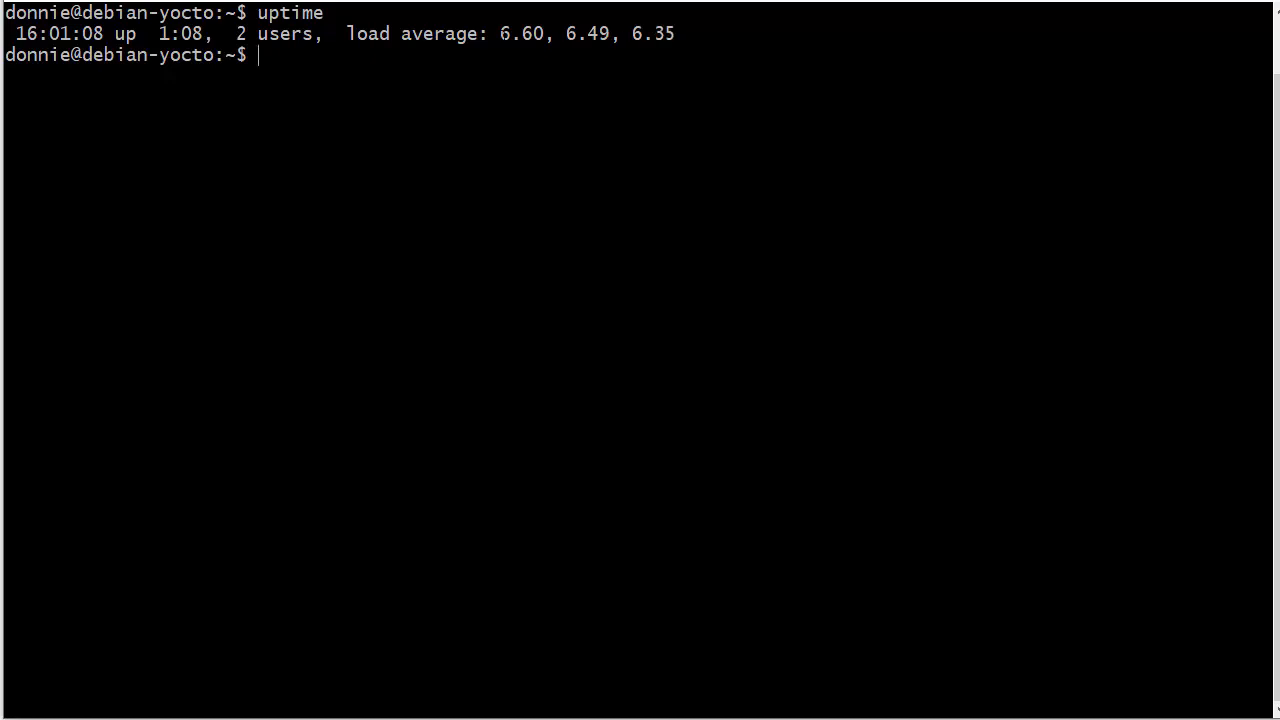
{"action": "double_click", "coordinate": [588, 32]}
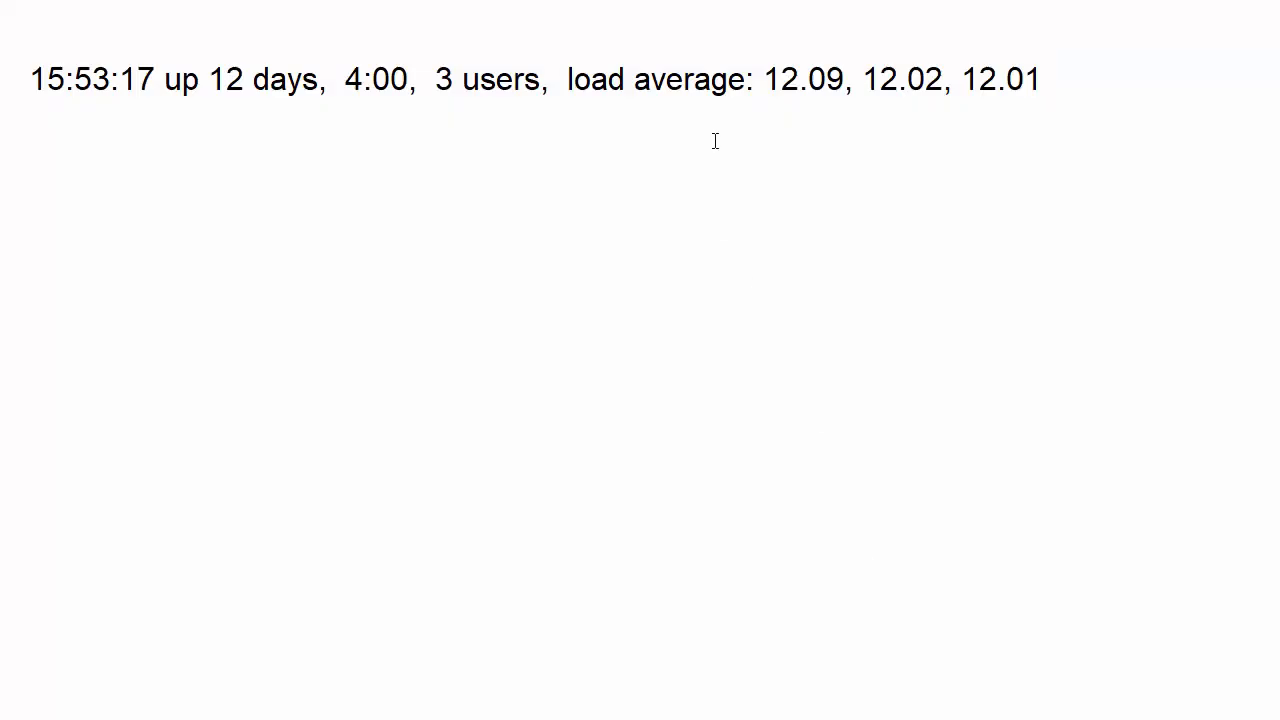
{"action": "mouse_move", "coordinate": [860, 312]}
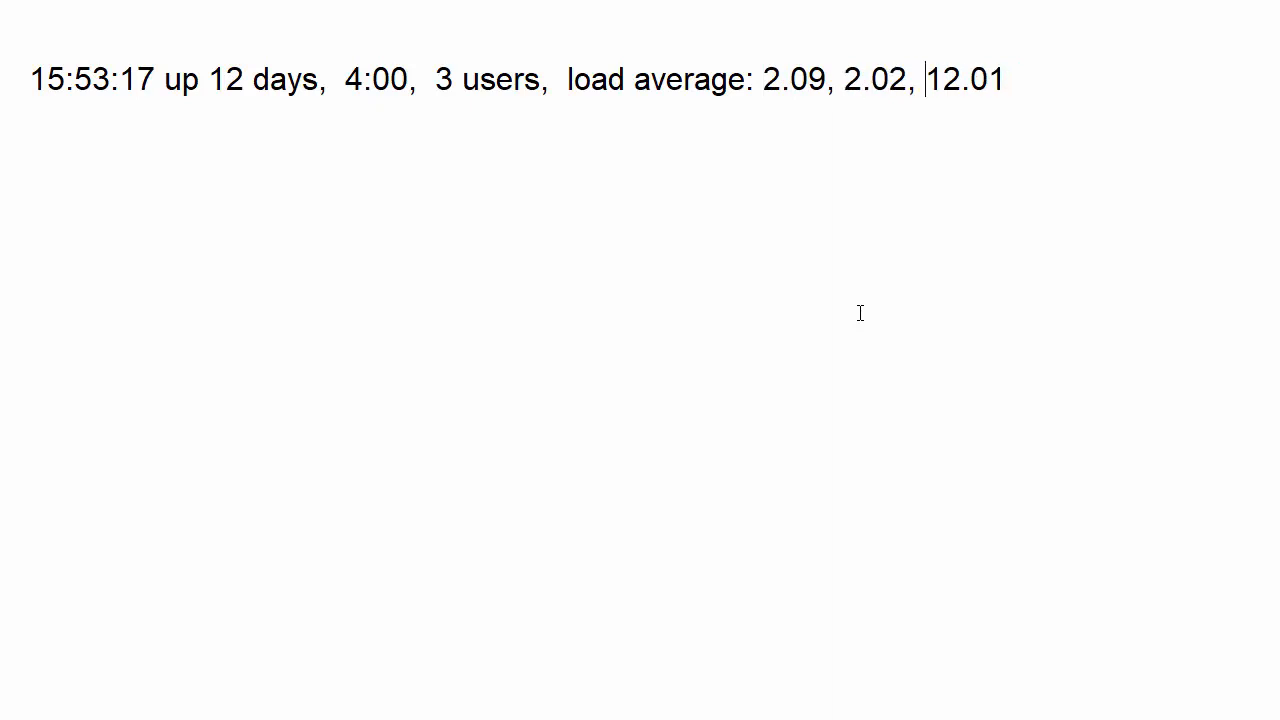
- Remove the leading 1 so the load averages read 2.09, 2.02, 2.01
{"action": "key", "text": "BackSpace"}
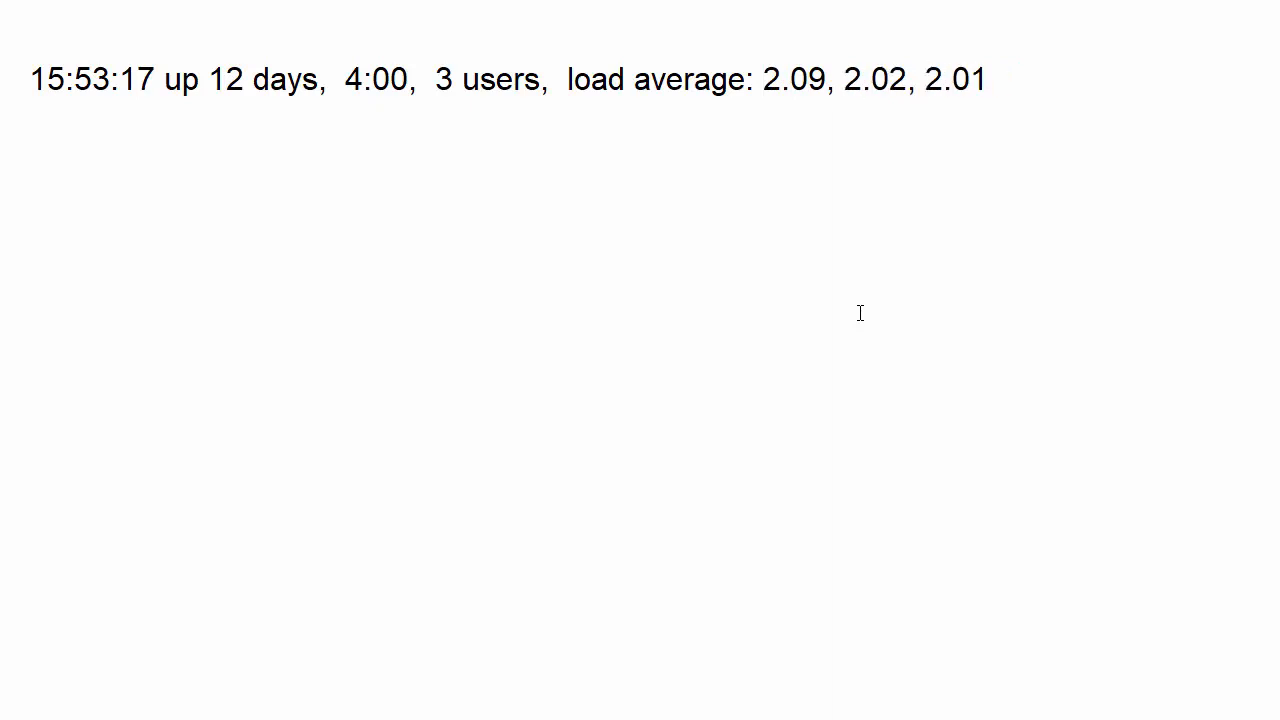
{"action": "left_click", "coordinate": [930, 80]}
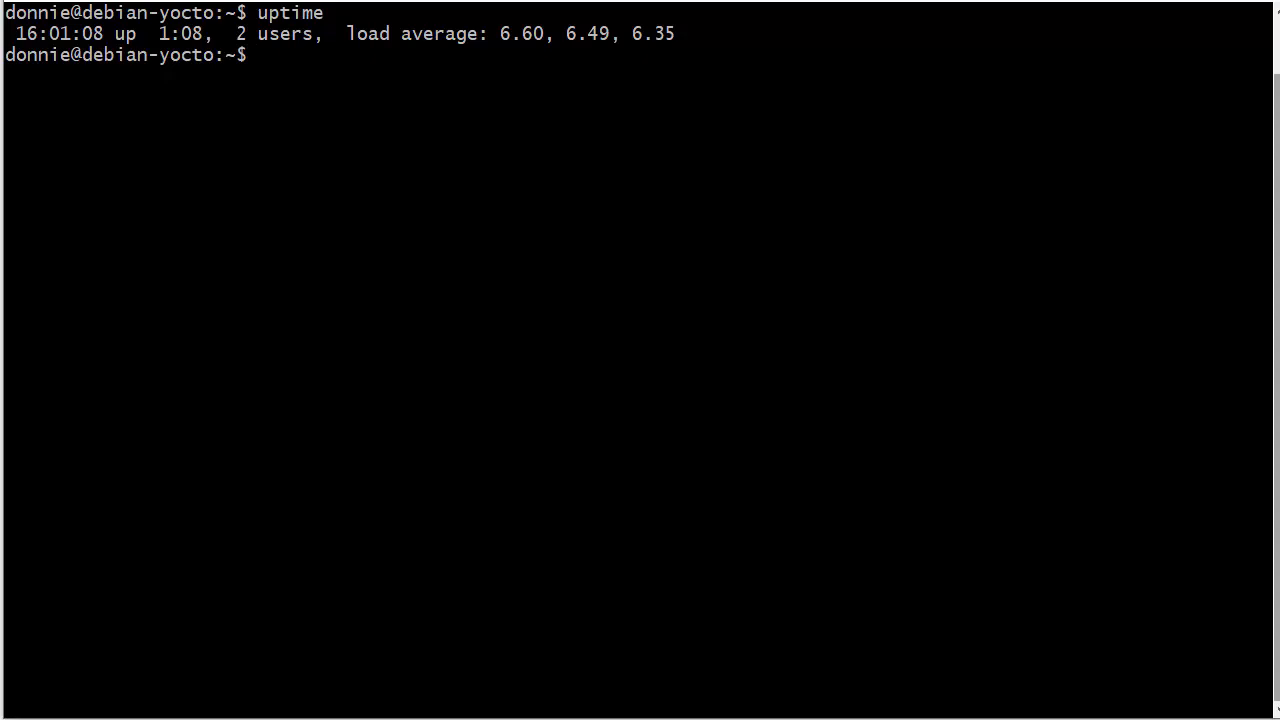
- Run top and switch to the per-CPU view, showing six cores at 100% with xmrig near 599% CPU
{"action": "type", "text": "t"}
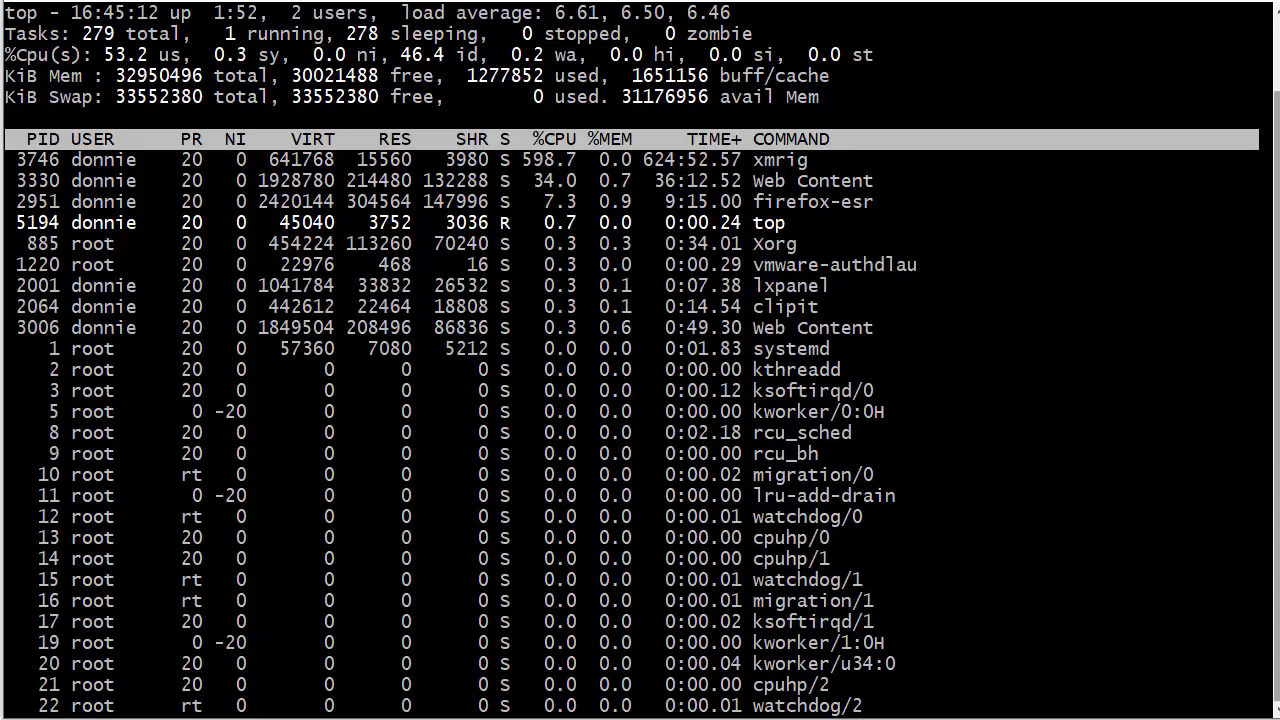
{"action": "key", "text": "1"}
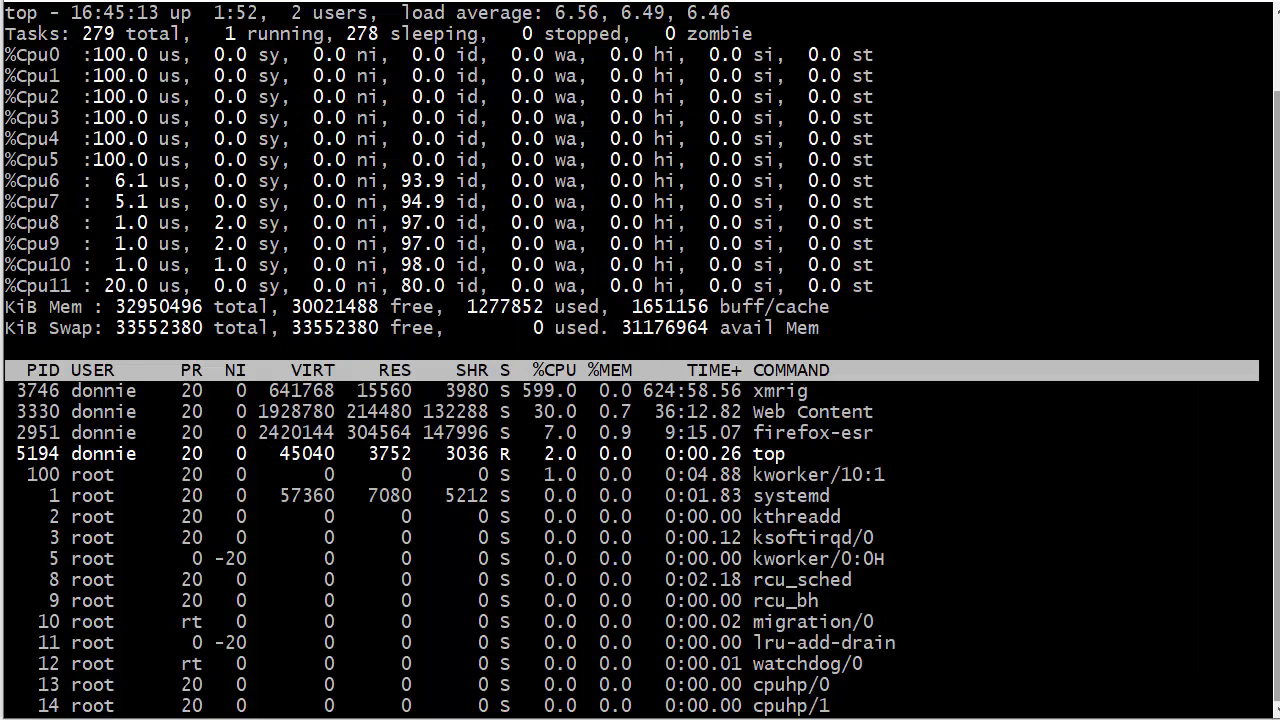